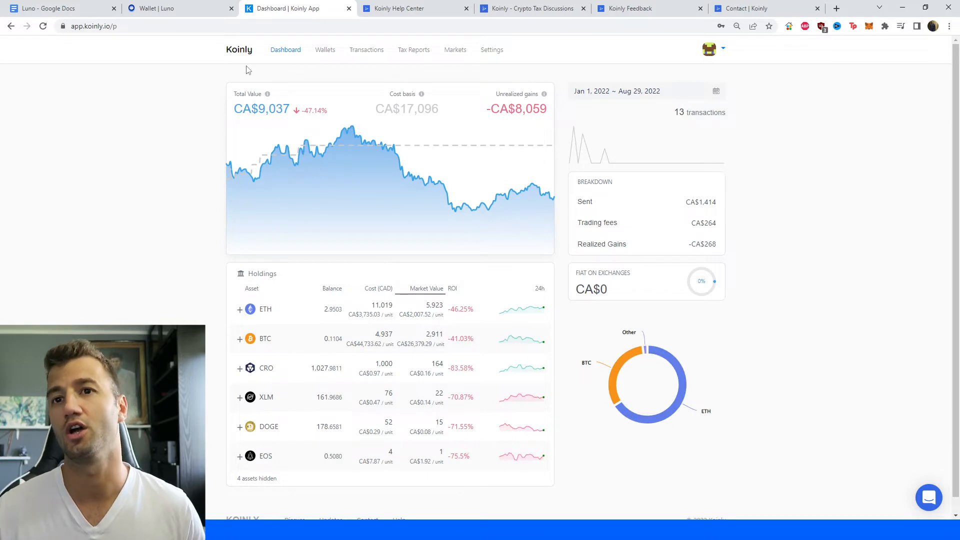
{"action": "mouse_move", "coordinate": [325, 50]}
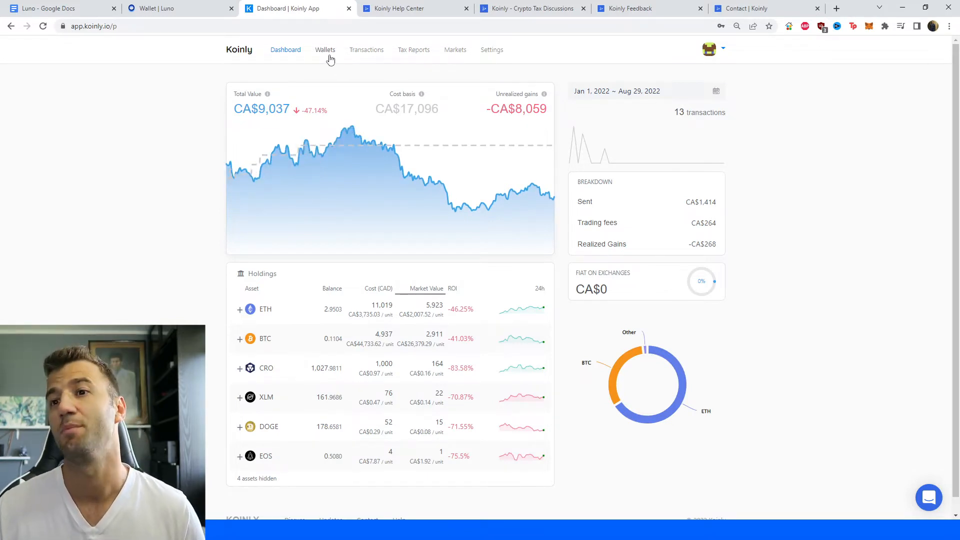
From Wallets, add a new wallet by searching 'luno' and choosing the Luno result.
{"action": "left_click", "coordinate": [325, 50]}
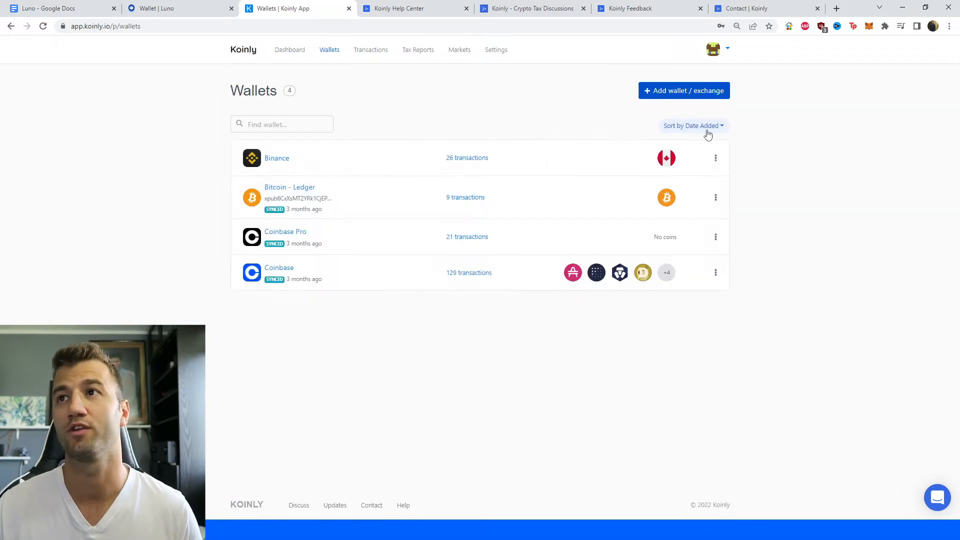
{"action": "left_click", "coordinate": [684, 91]}
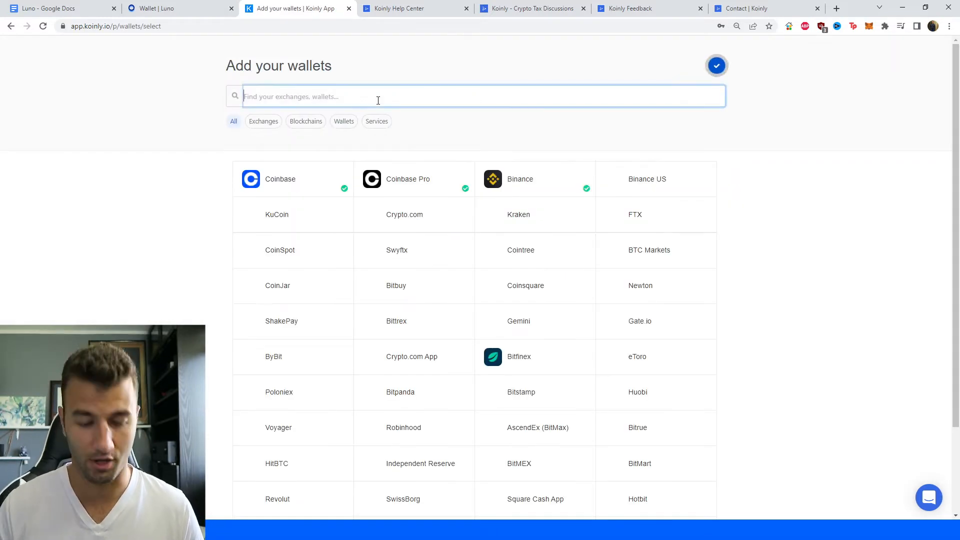
{"action": "type", "text": "luno"}
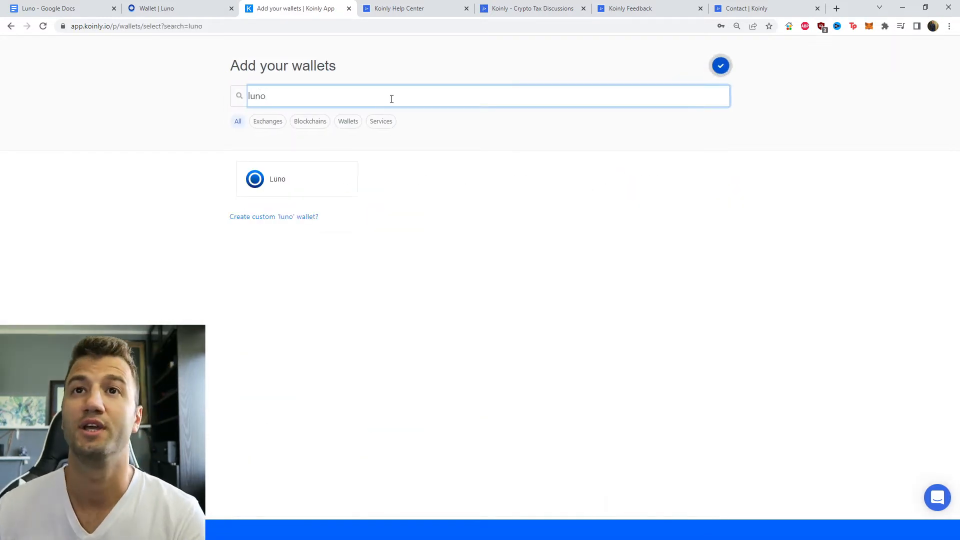
{"action": "left_click", "coordinate": [277, 179]}
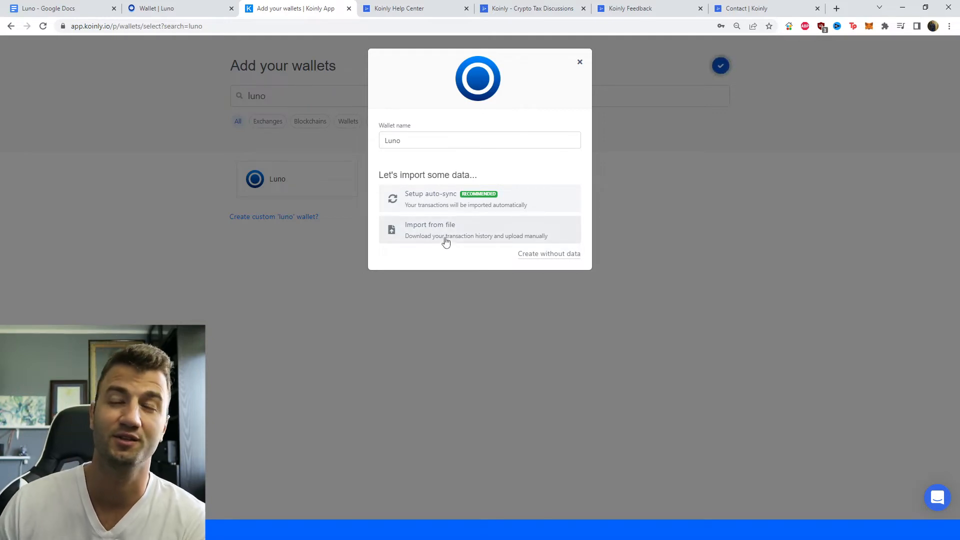
{"action": "mouse_move", "coordinate": [446, 235]}
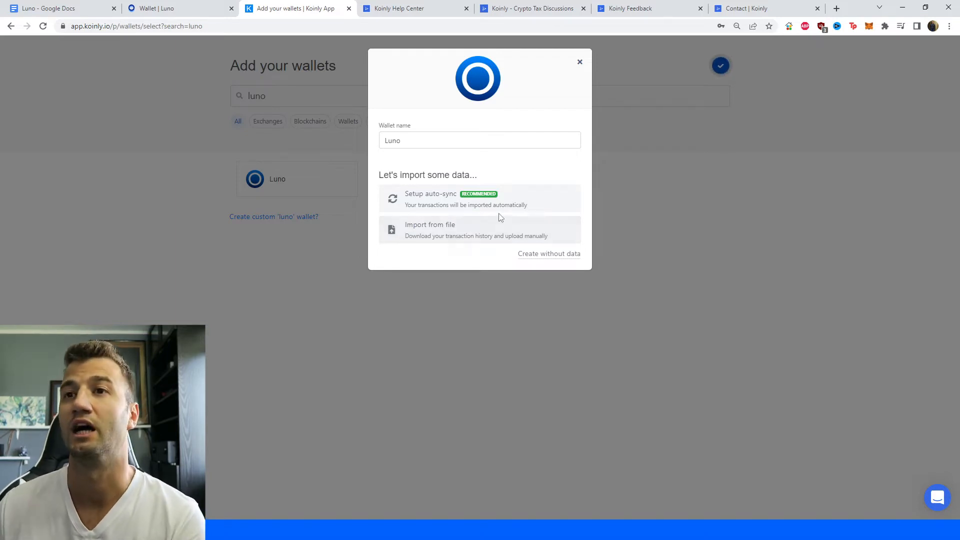
{"action": "mouse_move", "coordinate": [508, 212]}
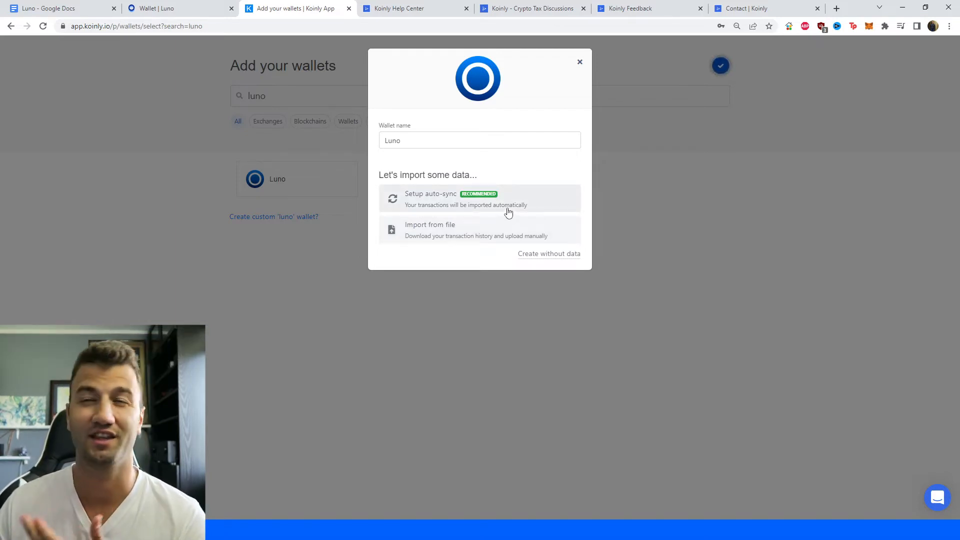
{"action": "mouse_move", "coordinate": [499, 208]}
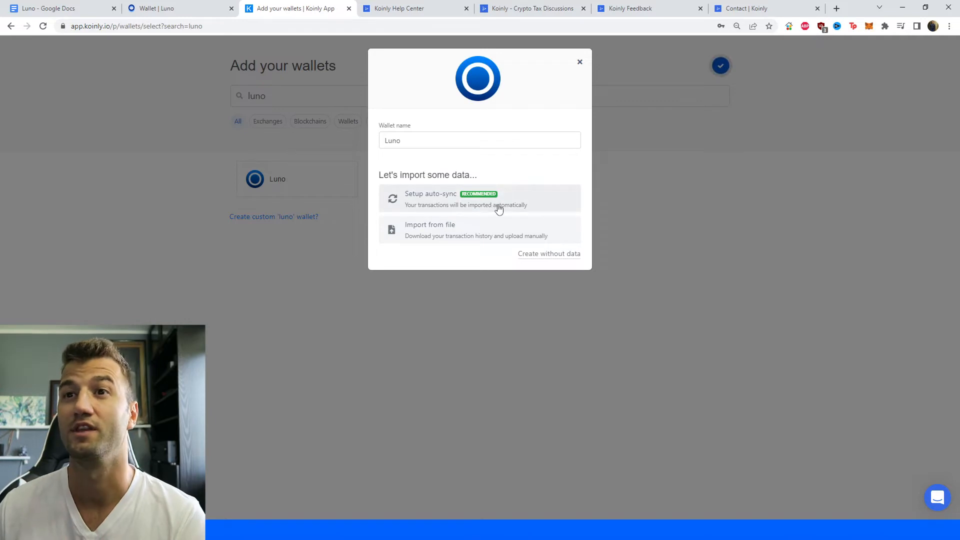
Choose Setup auto-sync for Luno and switch to the Luno browser tab for the API key.
{"action": "left_click", "coordinate": [479, 198]}
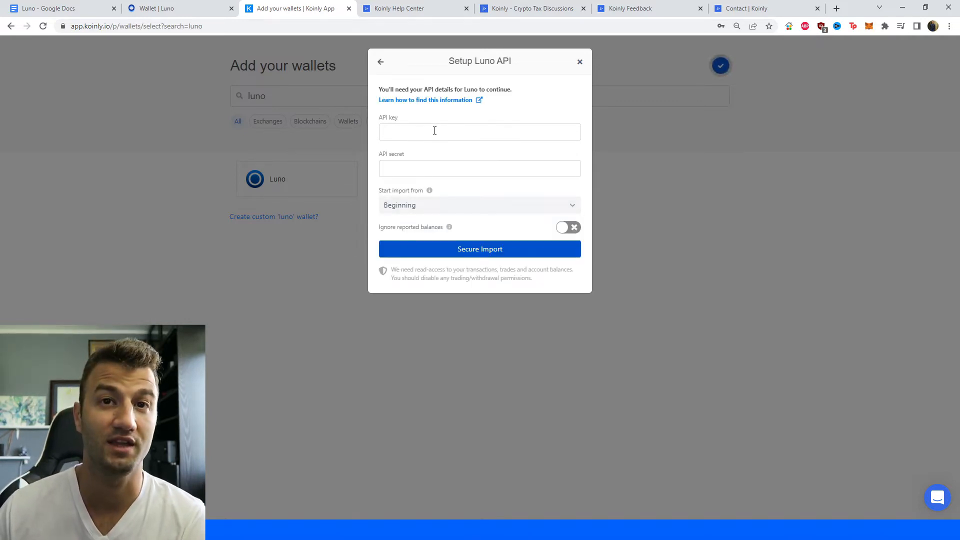
{"action": "left_click", "coordinate": [178, 8]}
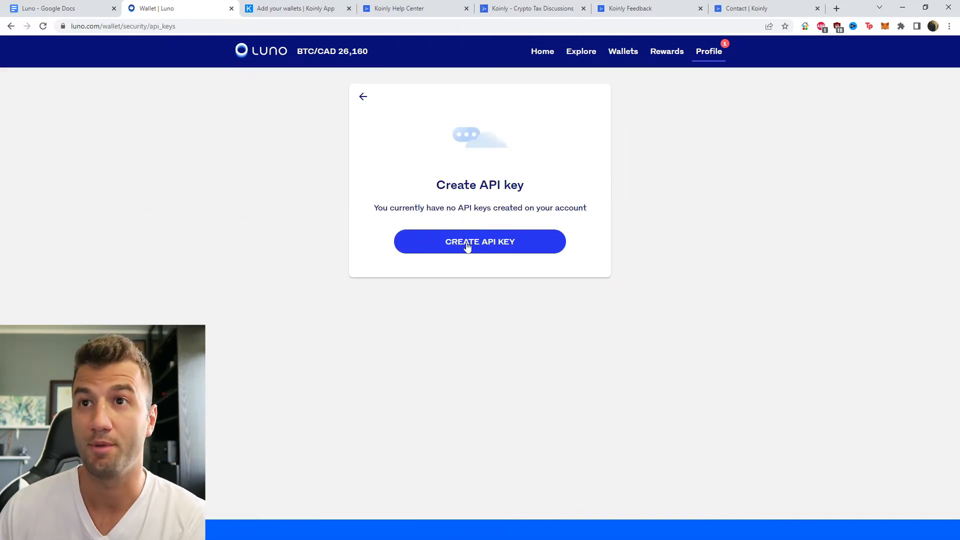
{"action": "mouse_move", "coordinate": [486, 238]}
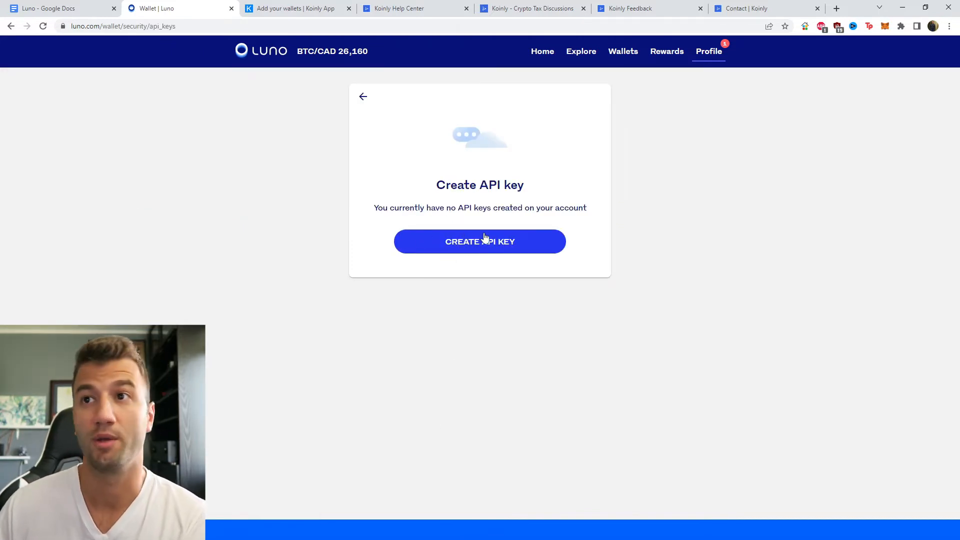
{"action": "mouse_move", "coordinate": [550, 250]}
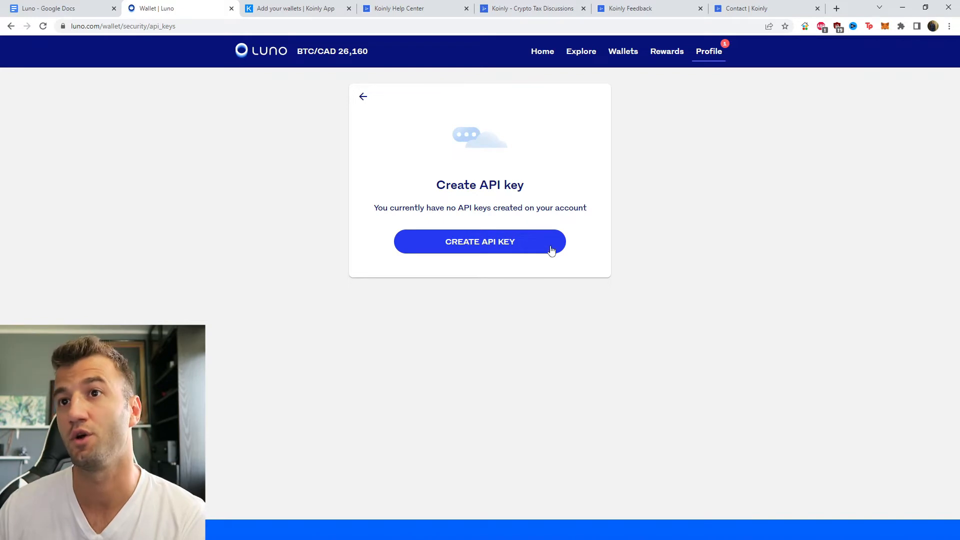
In Luno, generate a new API key labelled koinly with read-only permission.
{"action": "left_click", "coordinate": [479, 241]}
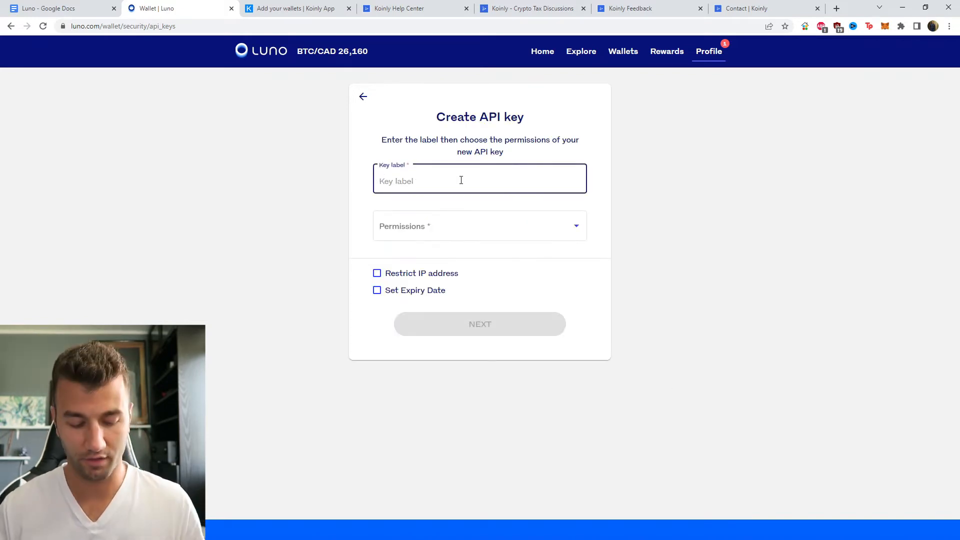
{"action": "type", "text": "koinl"}
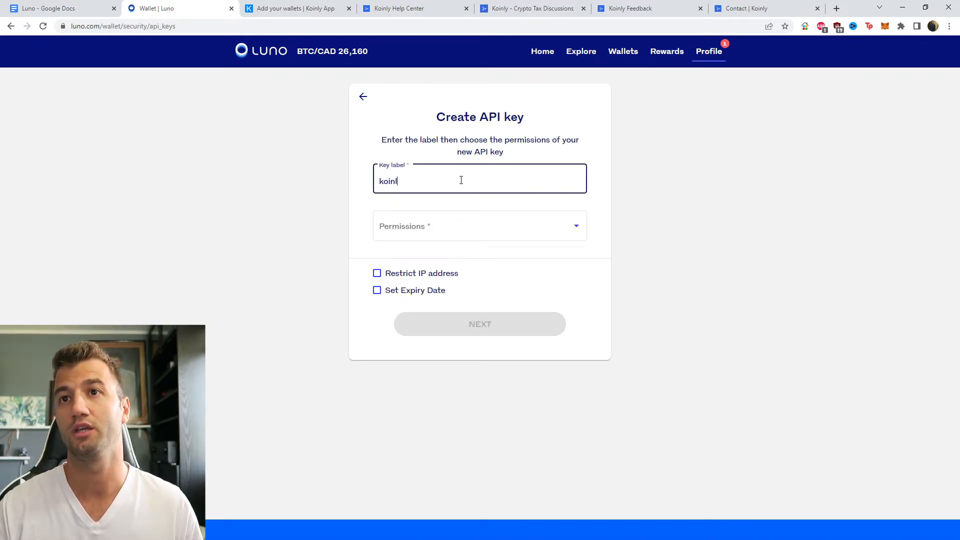
{"action": "left_click", "coordinate": [479, 226]}
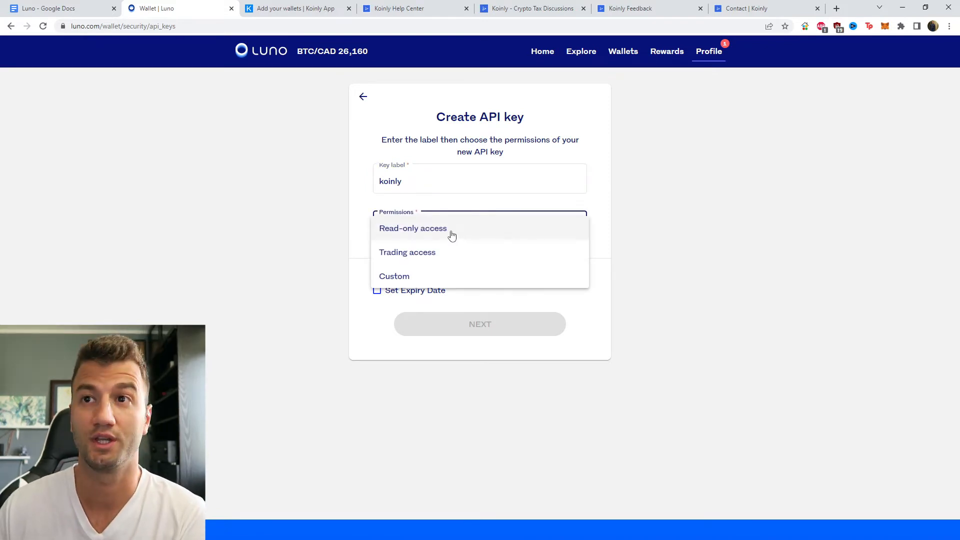
{"action": "left_click", "coordinate": [413, 228]}
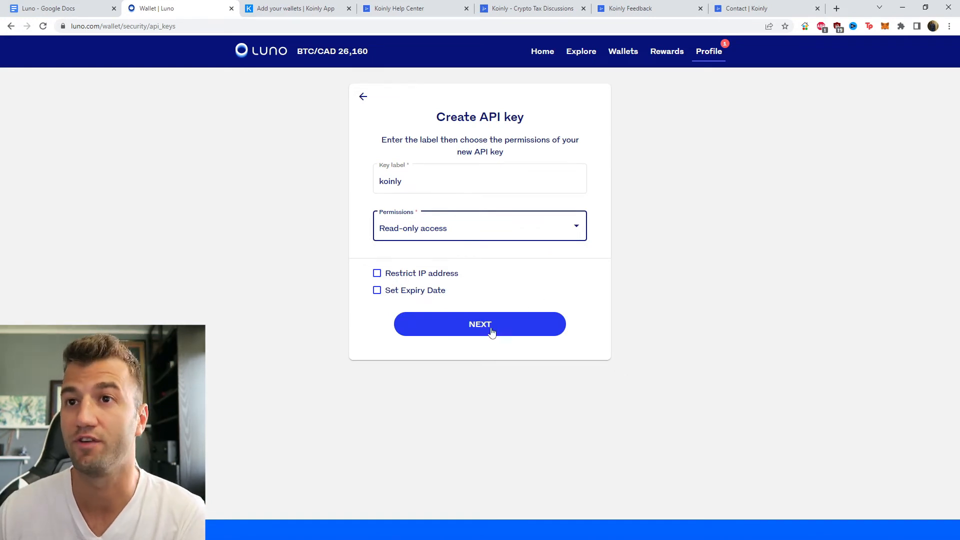
{"action": "mouse_move", "coordinate": [284, 274]}
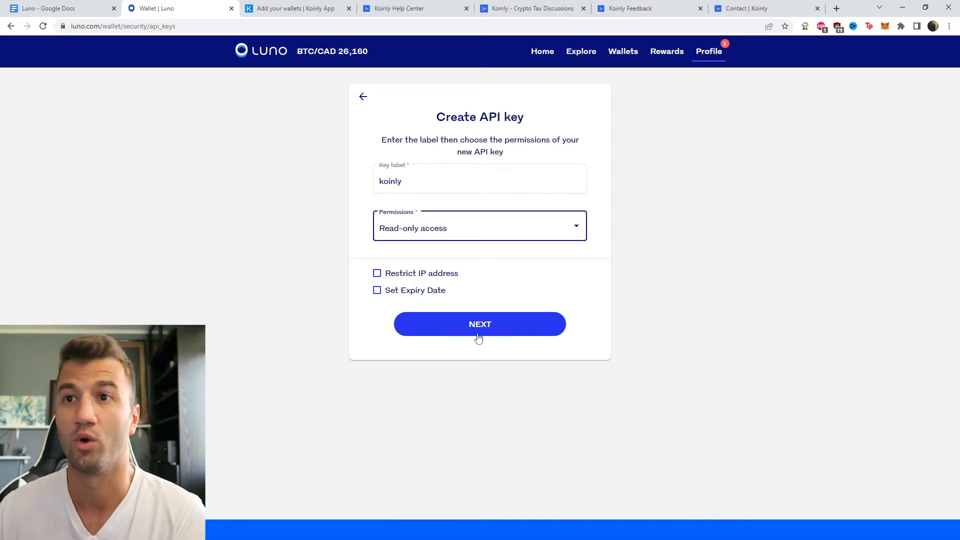
{"action": "left_click", "coordinate": [480, 324]}
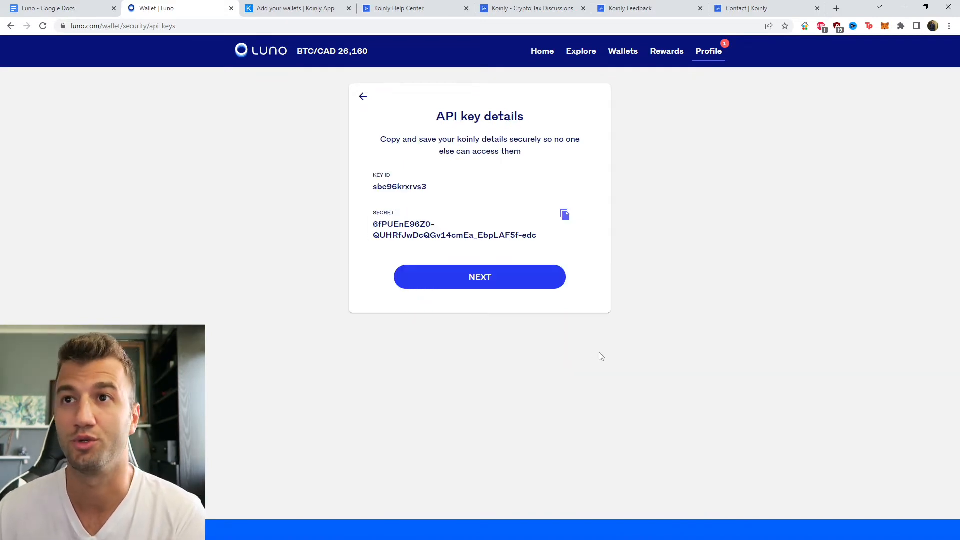
Copy the key ID into Koinly's Setup Luno API dialog and submit with Secure Import.
{"action": "double_click", "coordinate": [399, 187]}
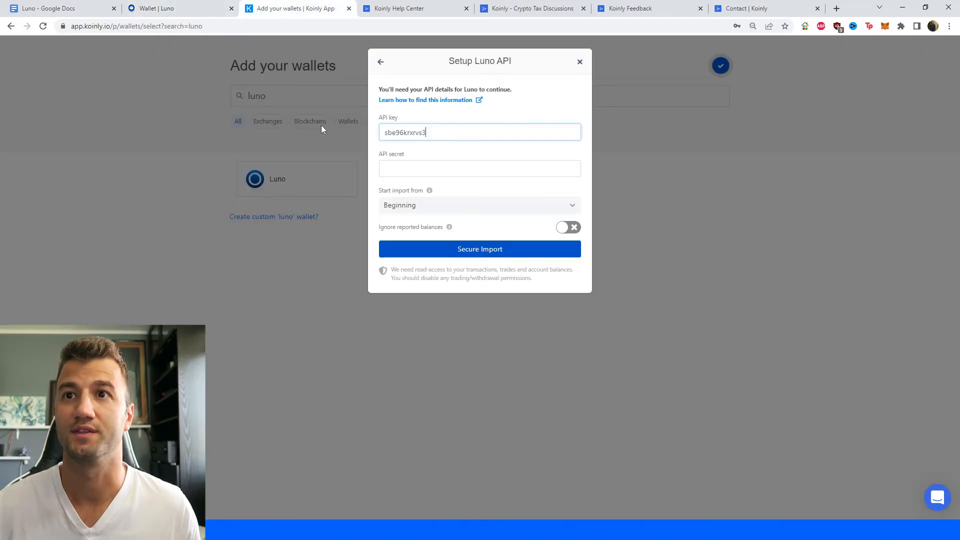
{"action": "left_click", "coordinate": [479, 249]}
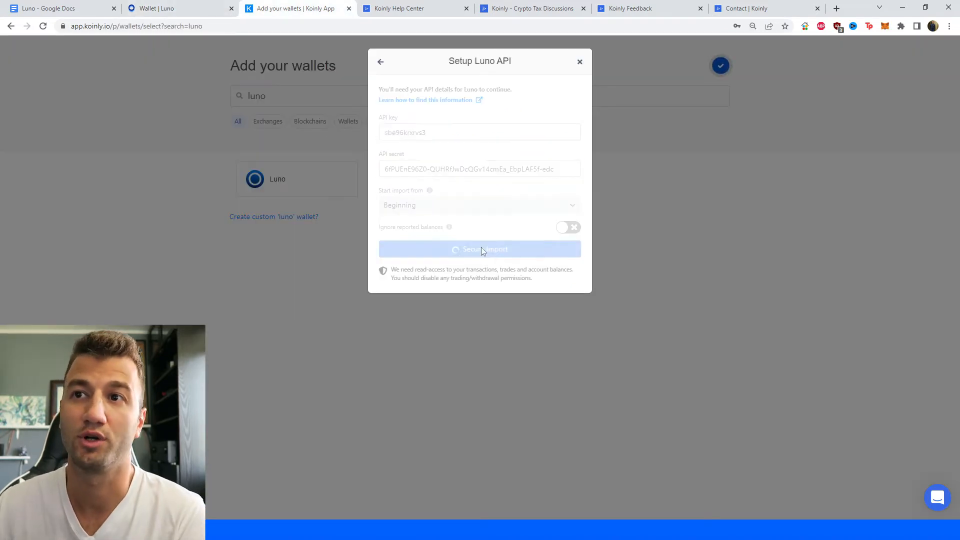
{"action": "left_click", "coordinate": [479, 249]}
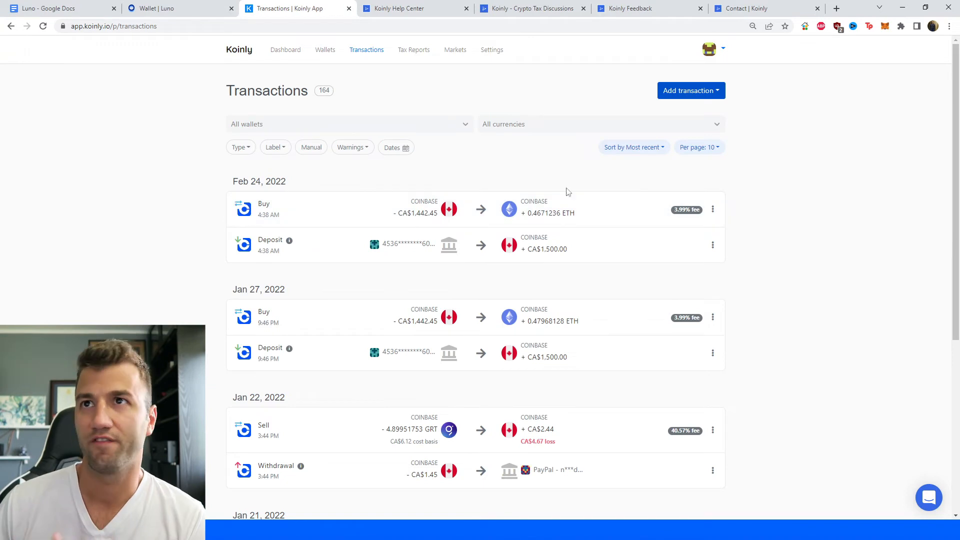
{"action": "mouse_move", "coordinate": [367, 93]}
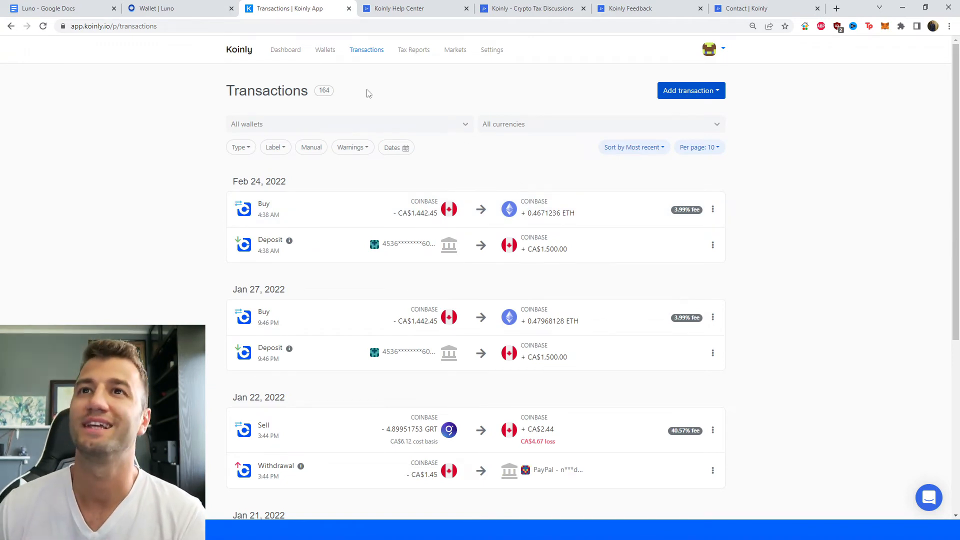
{"action": "mouse_move", "coordinate": [468, 299]}
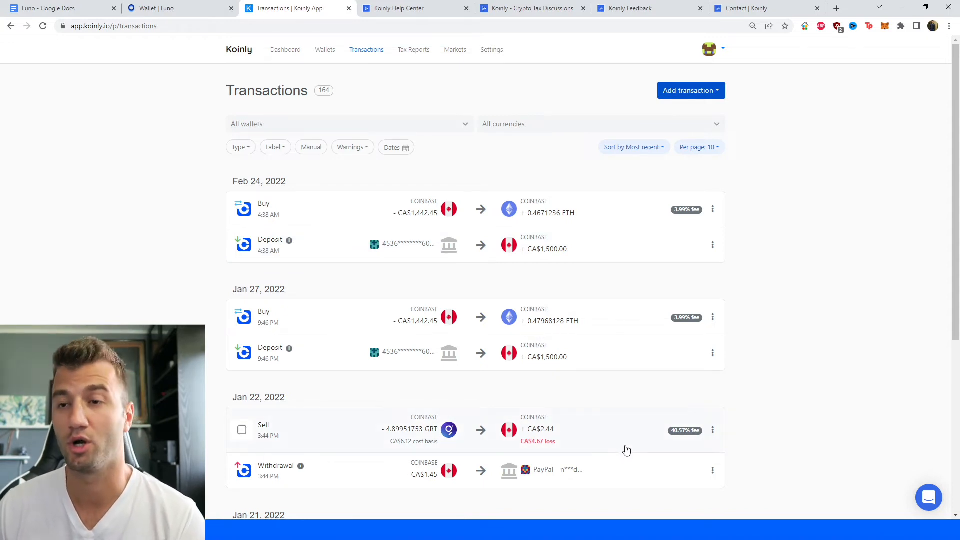
{"action": "mouse_move", "coordinate": [413, 54]}
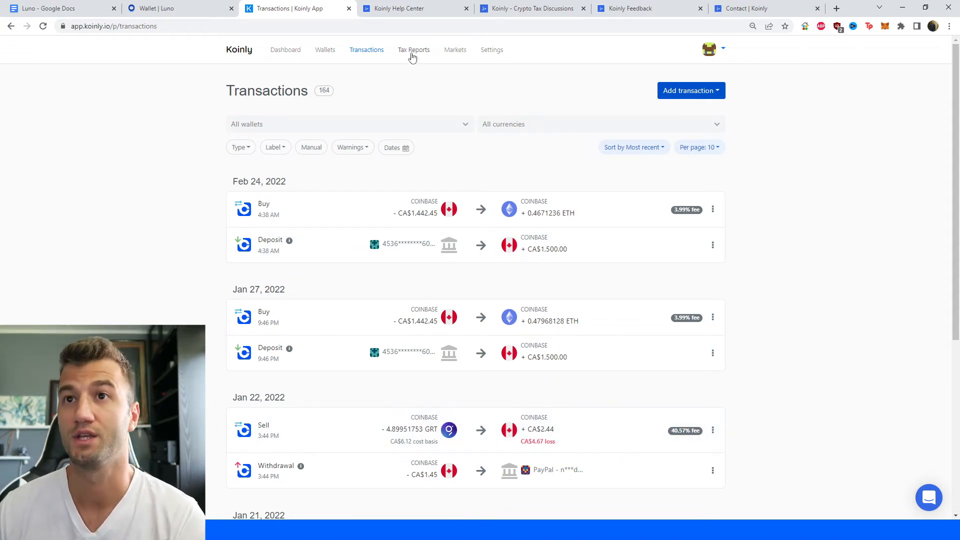
{"action": "left_click", "coordinate": [414, 50]}
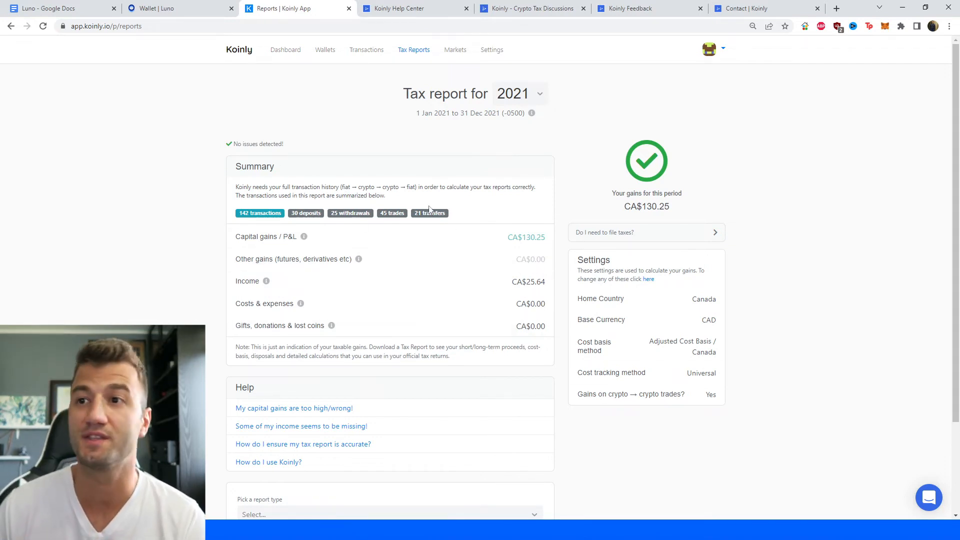
Scroll down the 2021 tax report to the CA$25.64 income figure and download options.
{"action": "scroll", "scroll_direction": "down", "scroll_amount": 3}
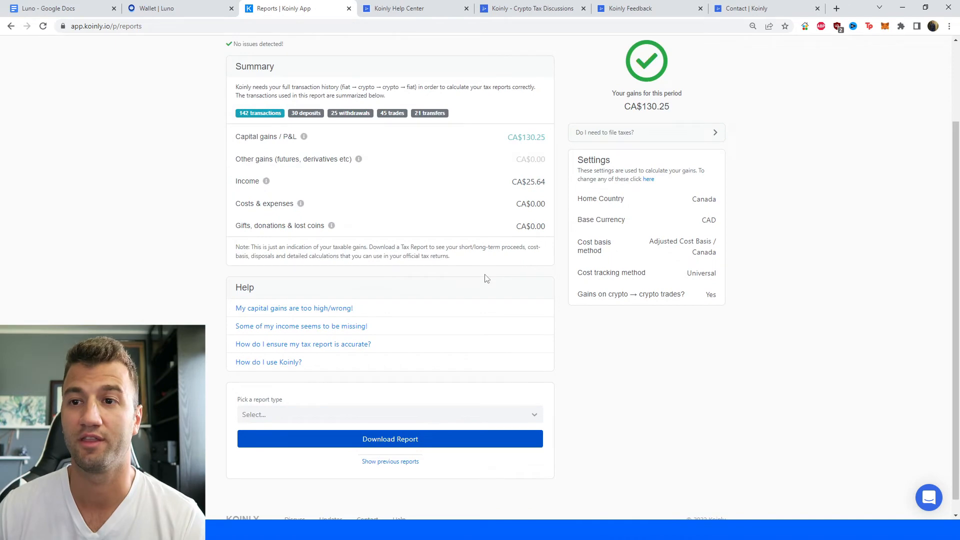
{"action": "mouse_move", "coordinate": [502, 446]}
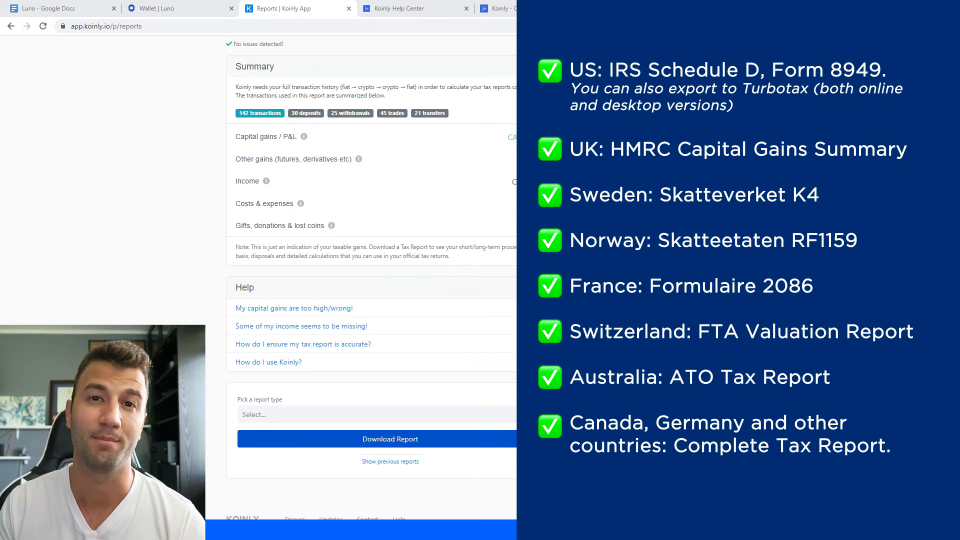
Visit the Help Center, Crypto Tax Discussions forum, Feedback board and Contact Koinly tabs in turn.
{"action": "left_click", "coordinate": [414, 8]}
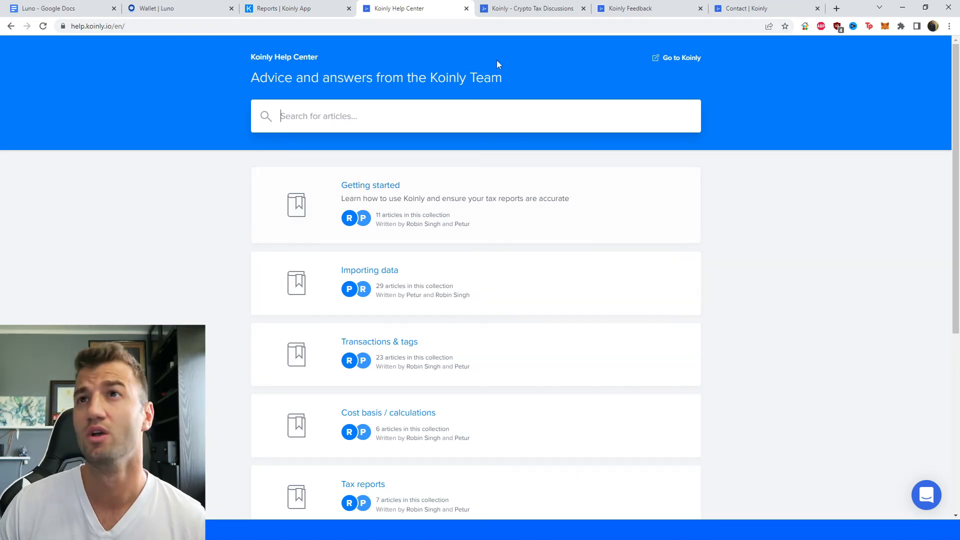
{"action": "mouse_move", "coordinate": [532, 8]}
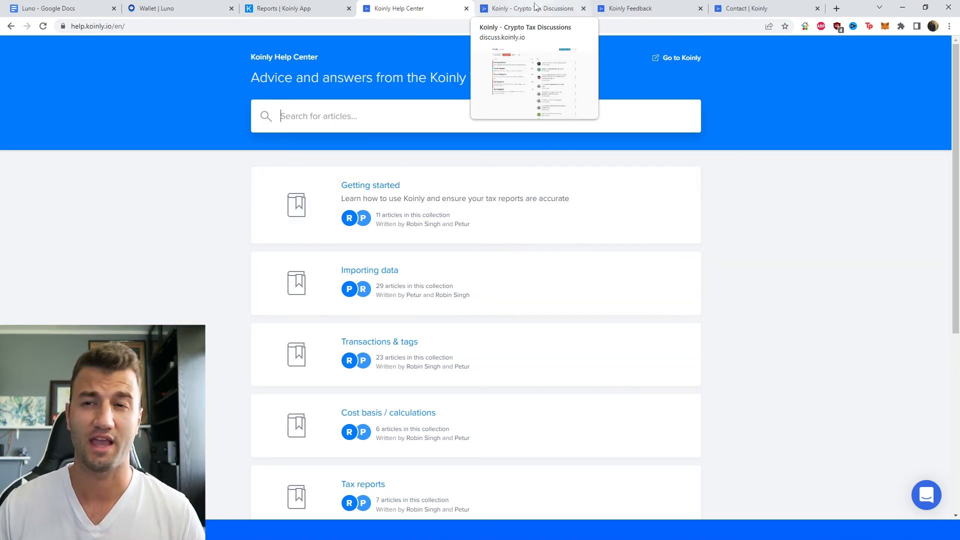
{"action": "left_click", "coordinate": [530, 8]}
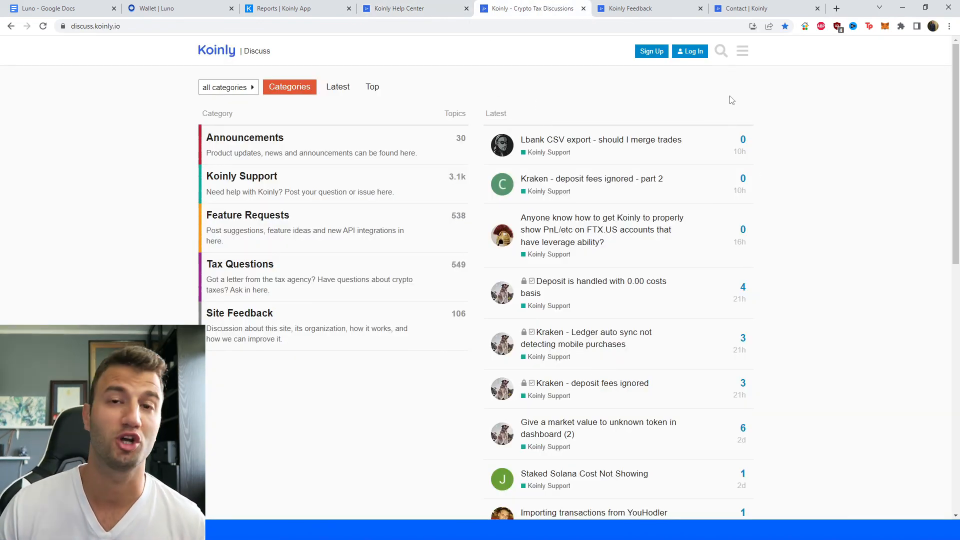
{"action": "left_click", "coordinate": [649, 8]}
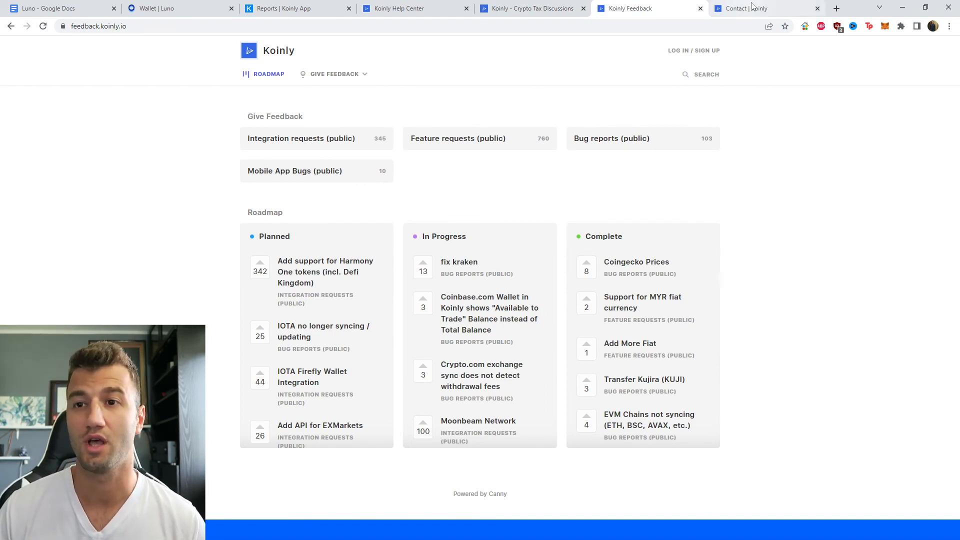
{"action": "left_click", "coordinate": [741, 8]}
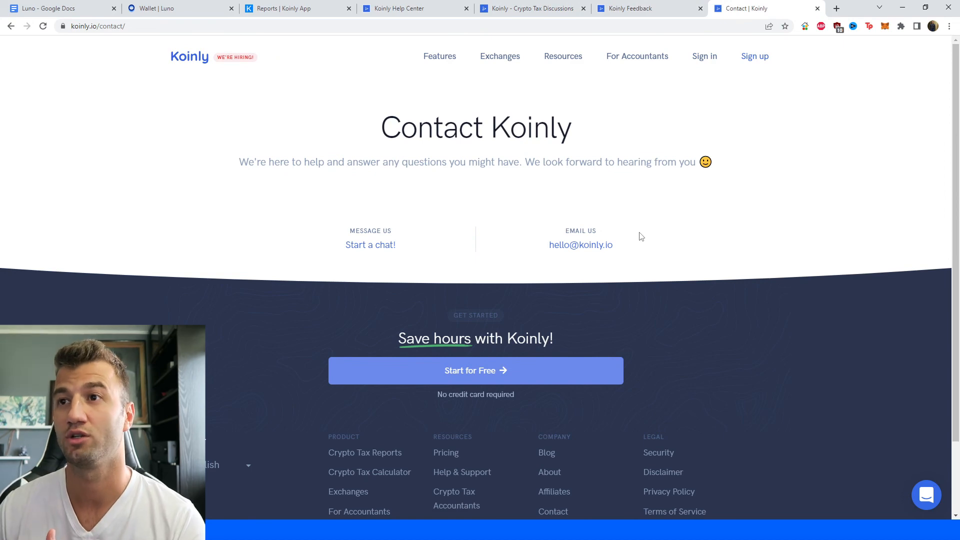
{"action": "mouse_move", "coordinate": [643, 311]}
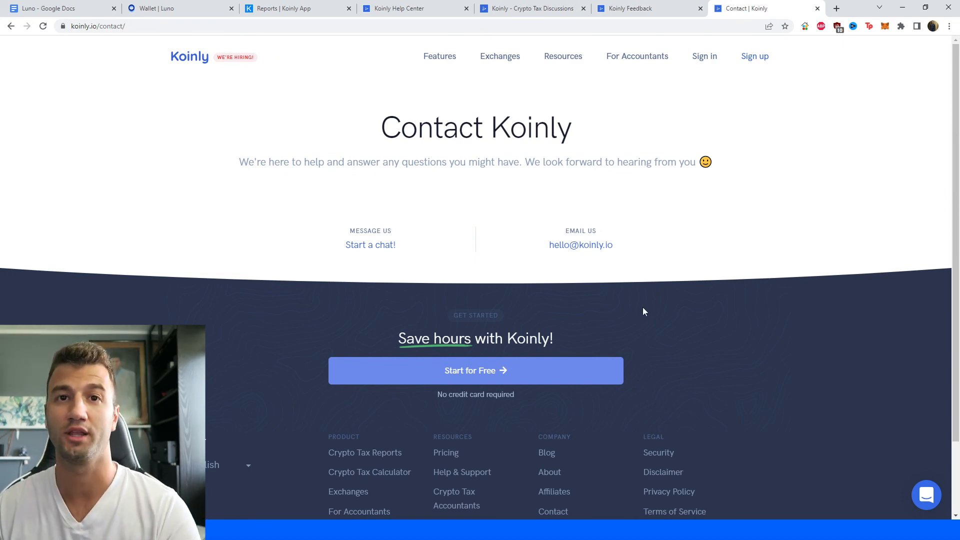